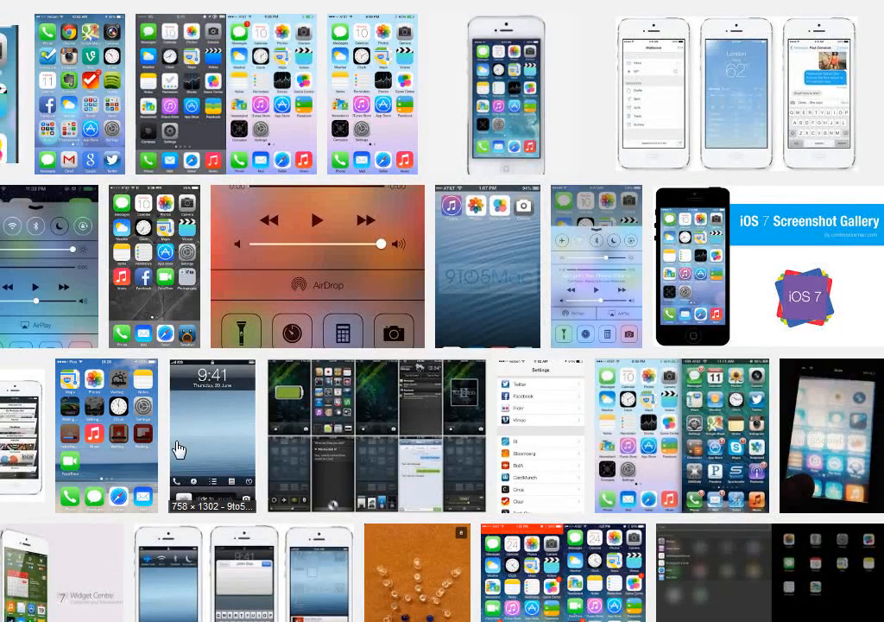
pyautogui.moveTo(180, 430)
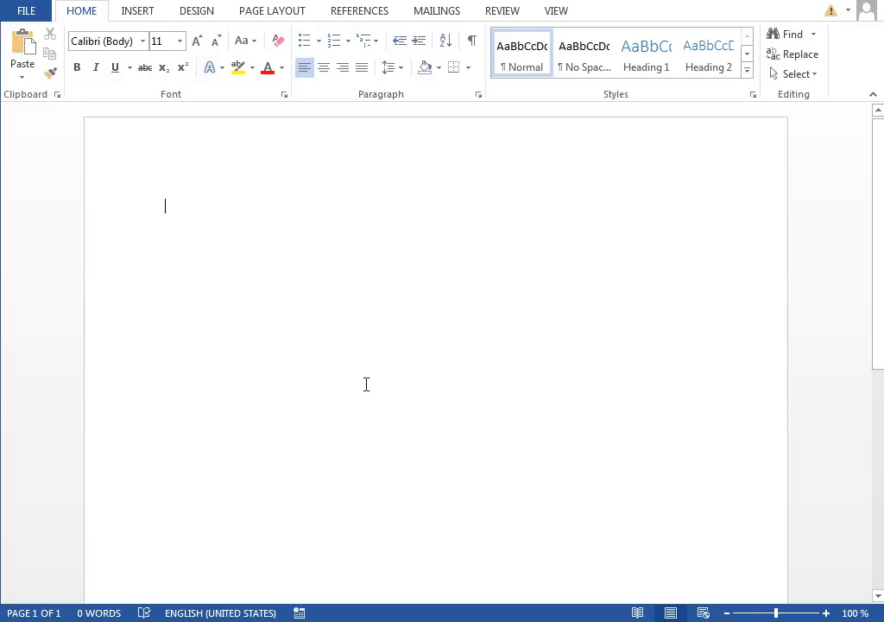
# Paste the iOS 7 home-screen screenshot, centre it, and scroll to the second page
pyautogui.press('ctrl+v')
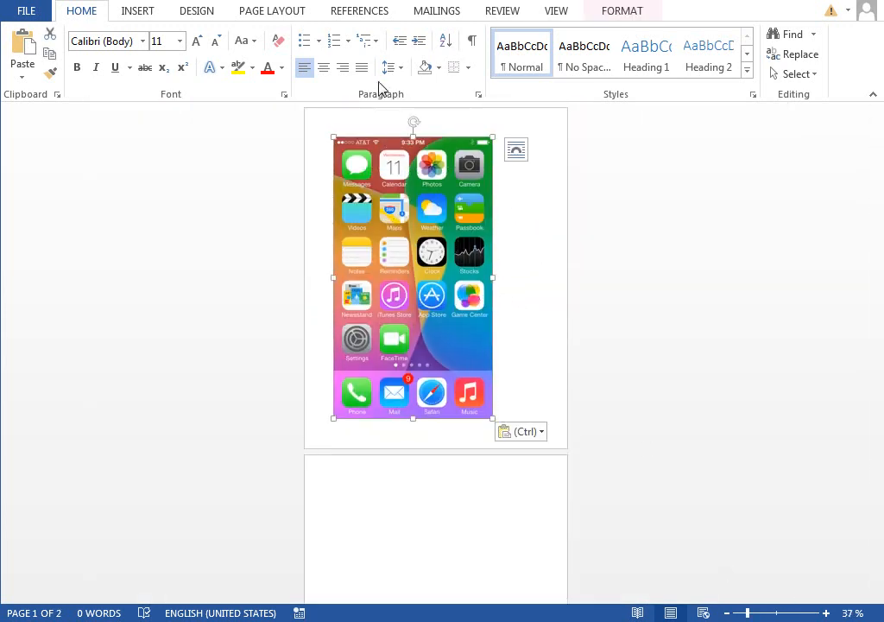
pyautogui.click(323, 67)
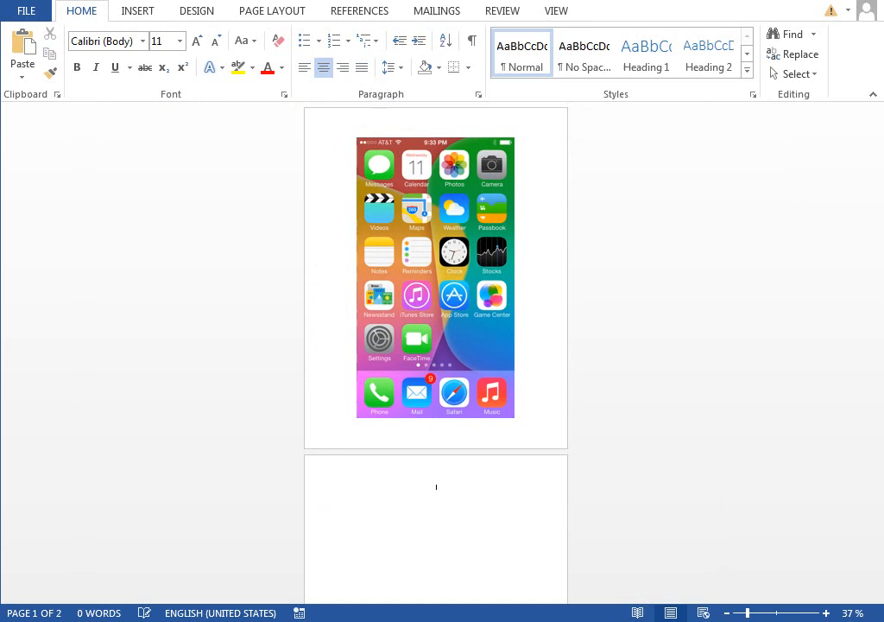
pyautogui.scroll(-3)
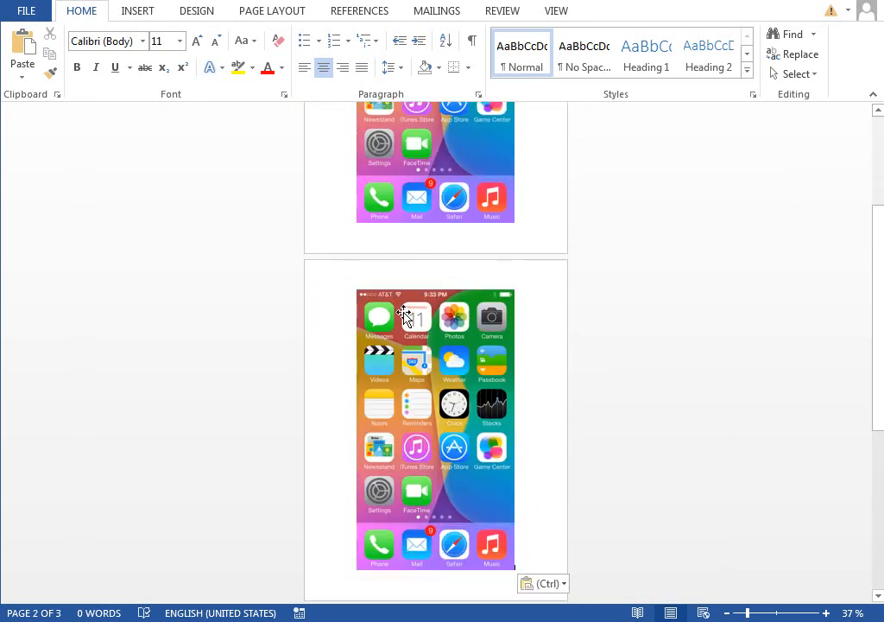
pyautogui.moveTo(471, 384)
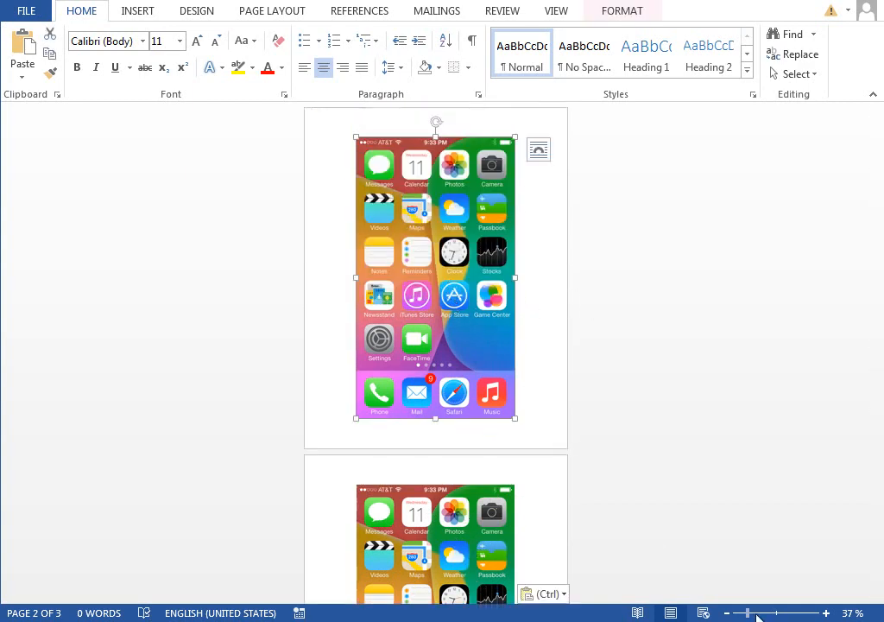
# Show the screenshot's Format Picture colour options and select the page 2 screenshot zoomed in
pyautogui.click(826, 612)
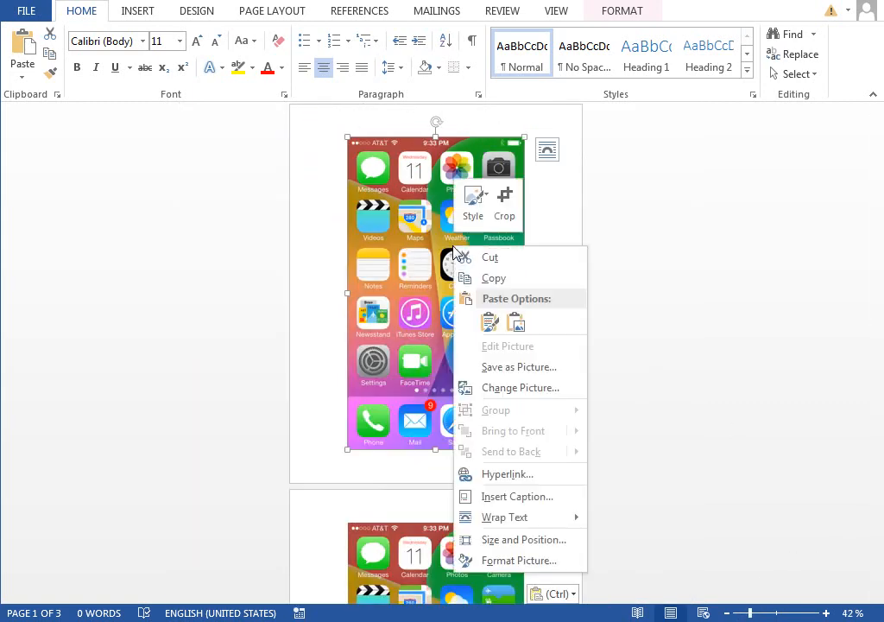
pyautogui.click(521, 560)
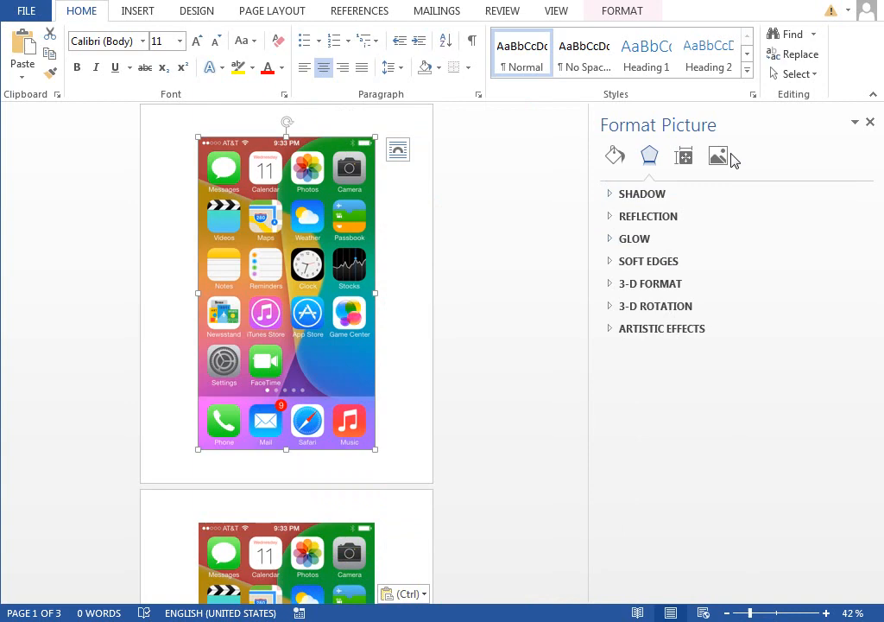
pyautogui.click(717, 156)
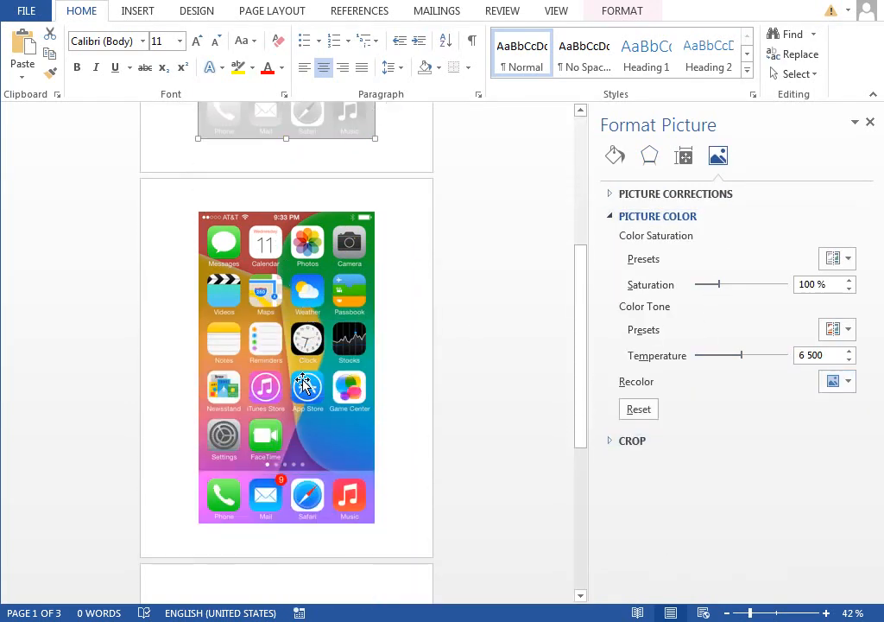
pyautogui.click(303, 384)
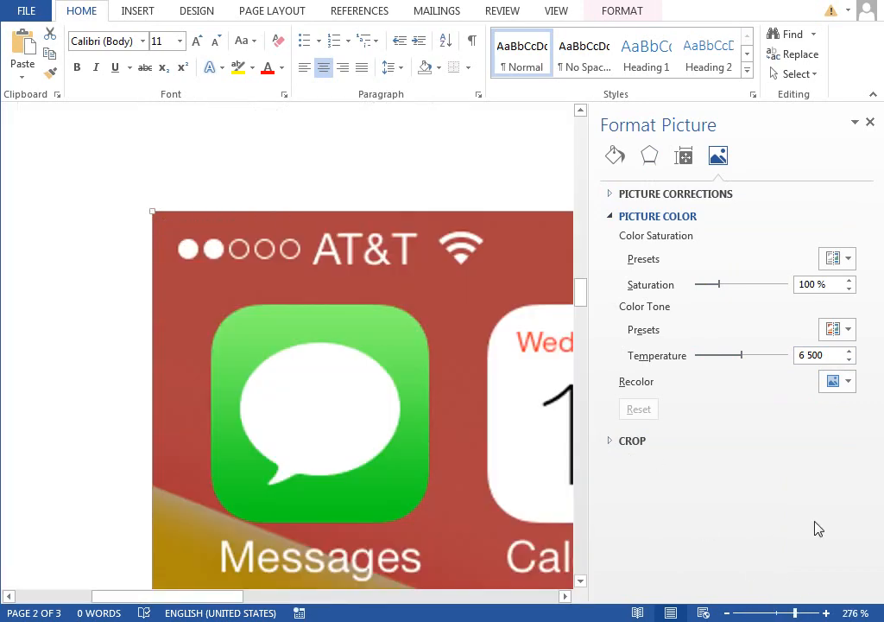
# Close the Format Picture pane and scroll down to the Clock icon on page 2
pyautogui.click(869, 122)
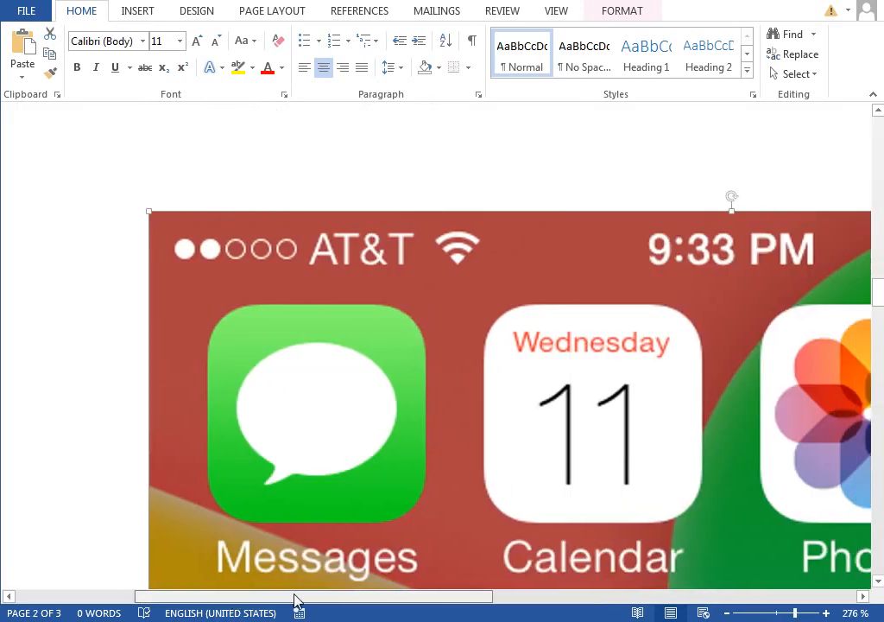
pyautogui.scroll(-3)
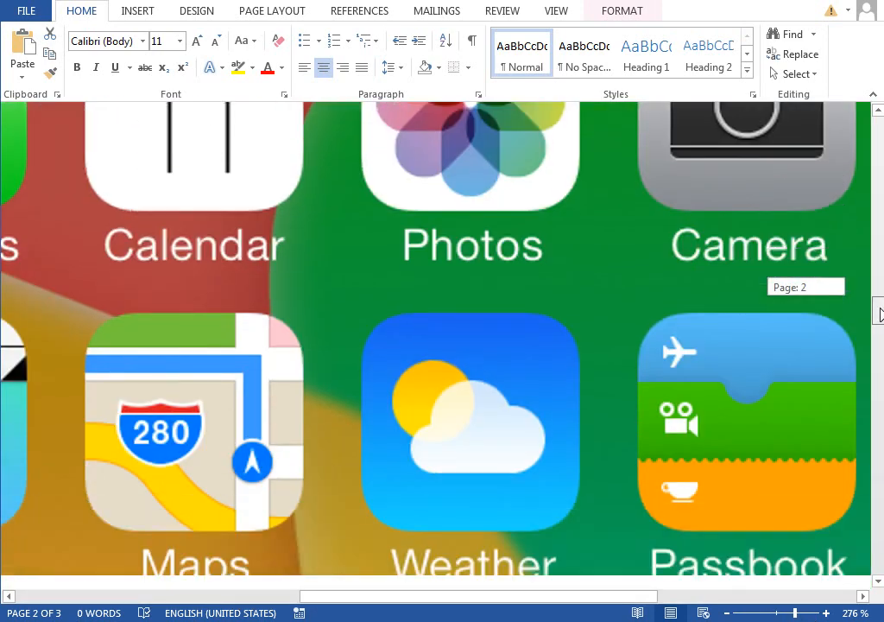
pyautogui.scroll(-3)
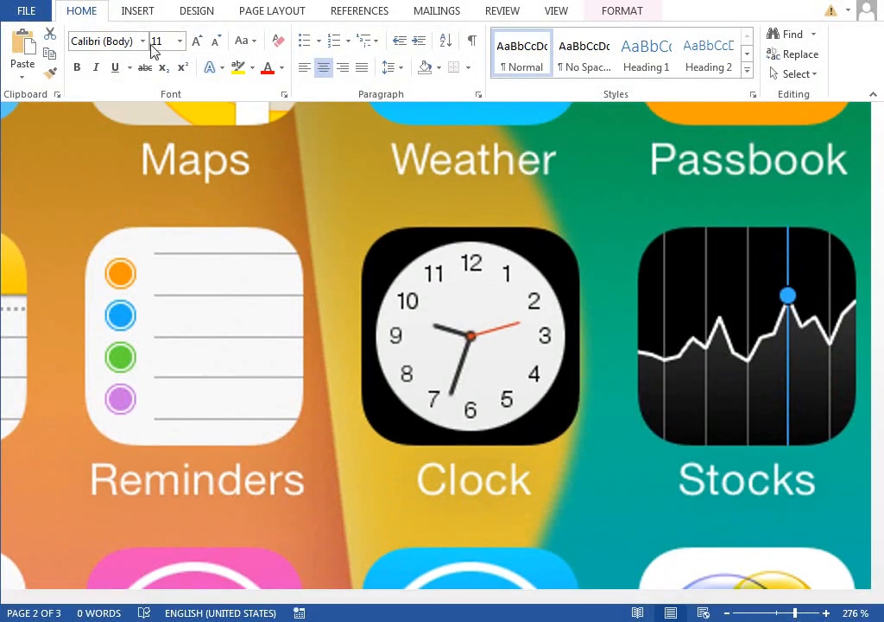
pyautogui.click(239, 52)
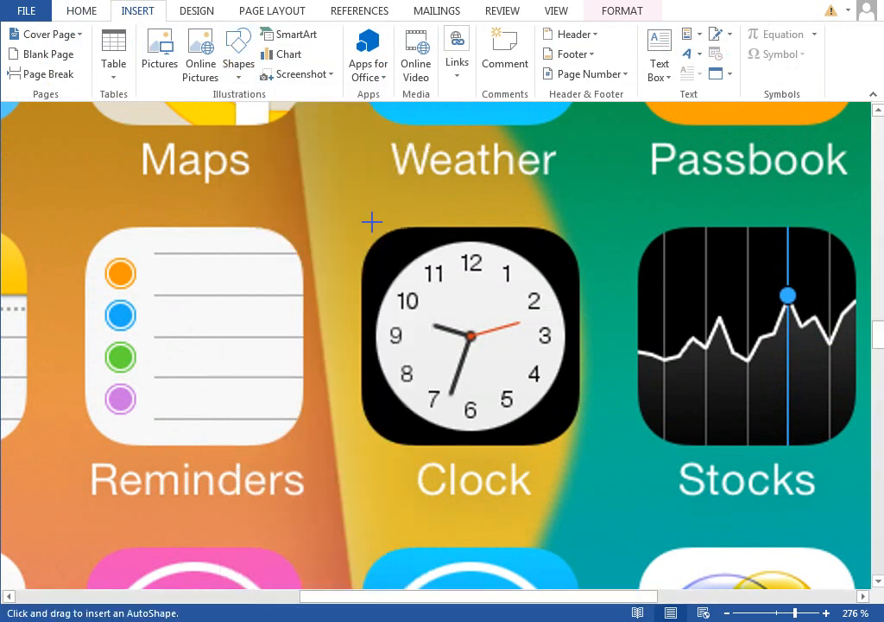
# Draw a rounded square over the Clock icon and set its line to No line
pyautogui.moveTo(371, 222); pyautogui.dragTo(574, 427)
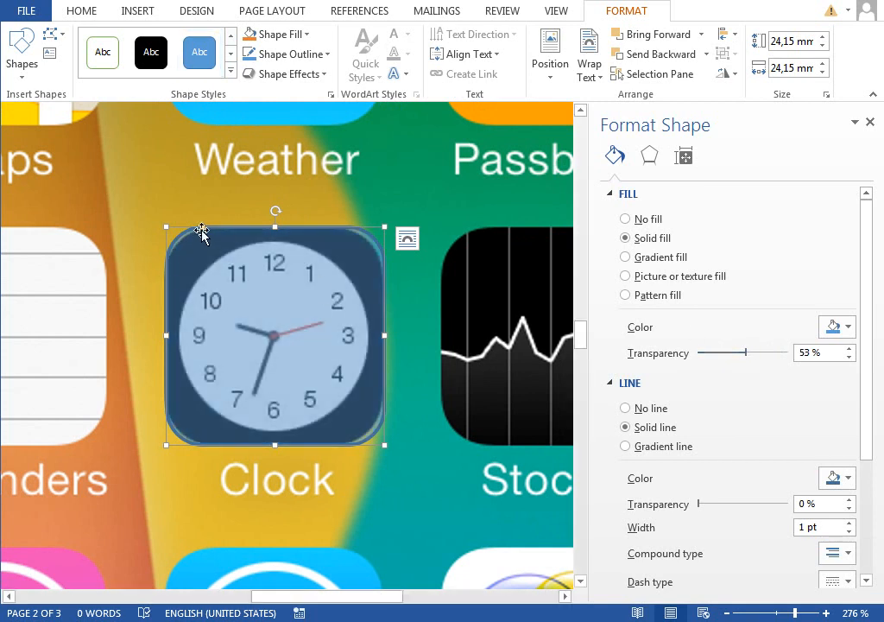
pyautogui.click(209, 230)
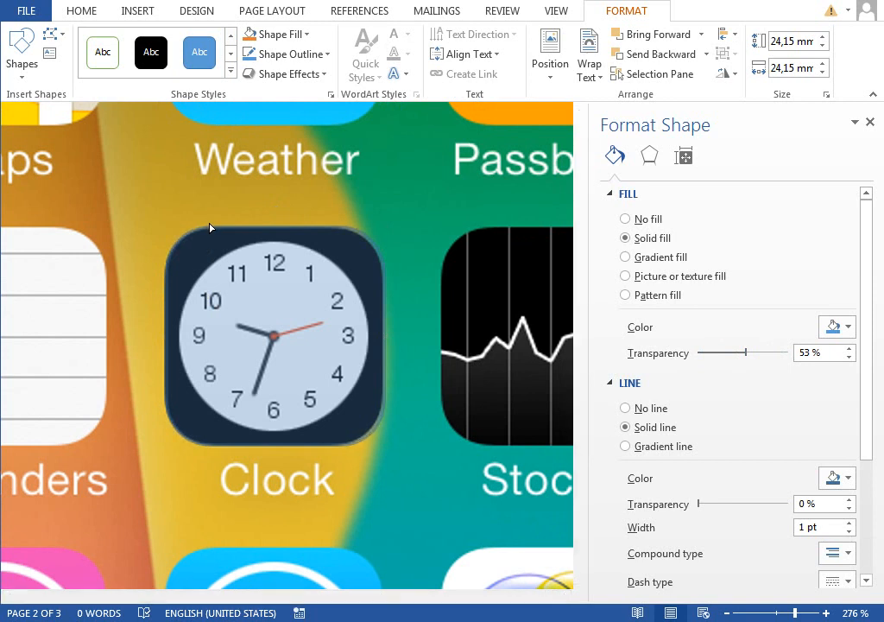
pyautogui.click(274, 337)
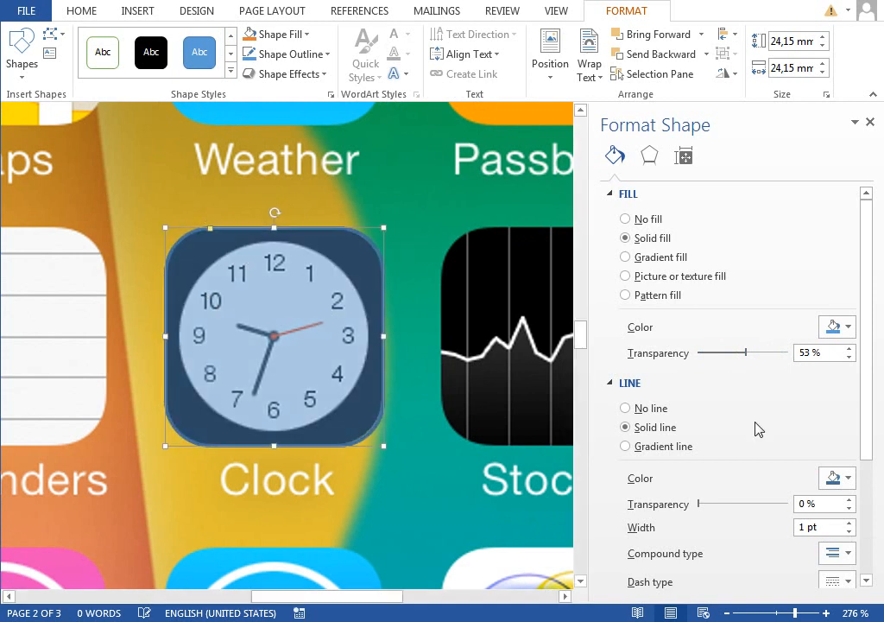
pyautogui.click(625, 407)
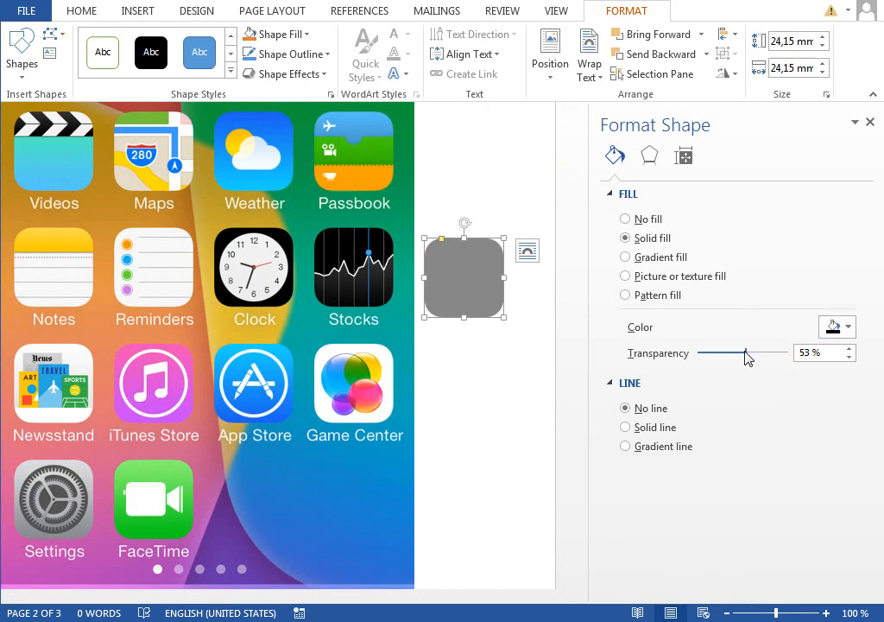
# Set the square's fill transparency to 0% and its absolute height to 24 mm
pyautogui.moveTo(744, 354); pyautogui.dragTo(699, 354)
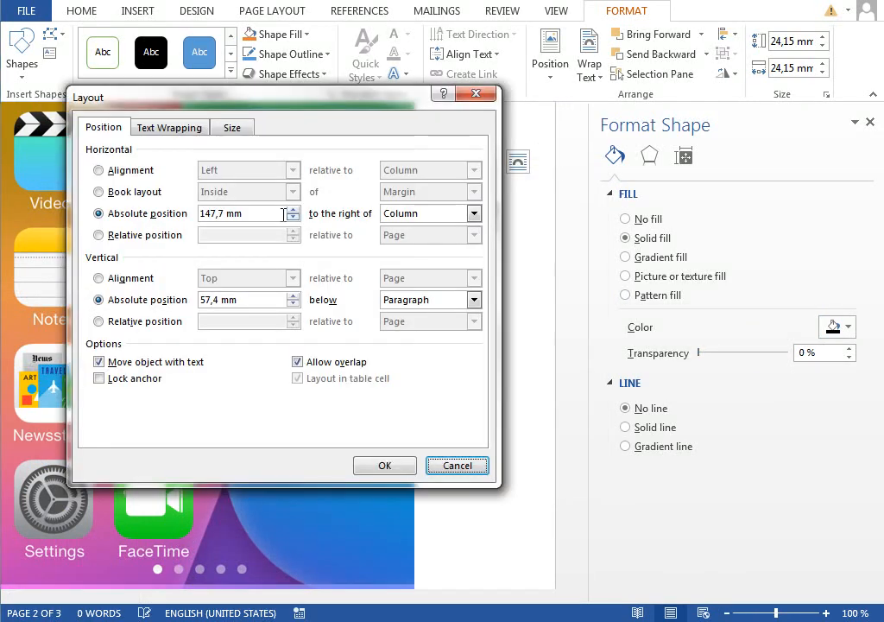
pyautogui.click(233, 127)
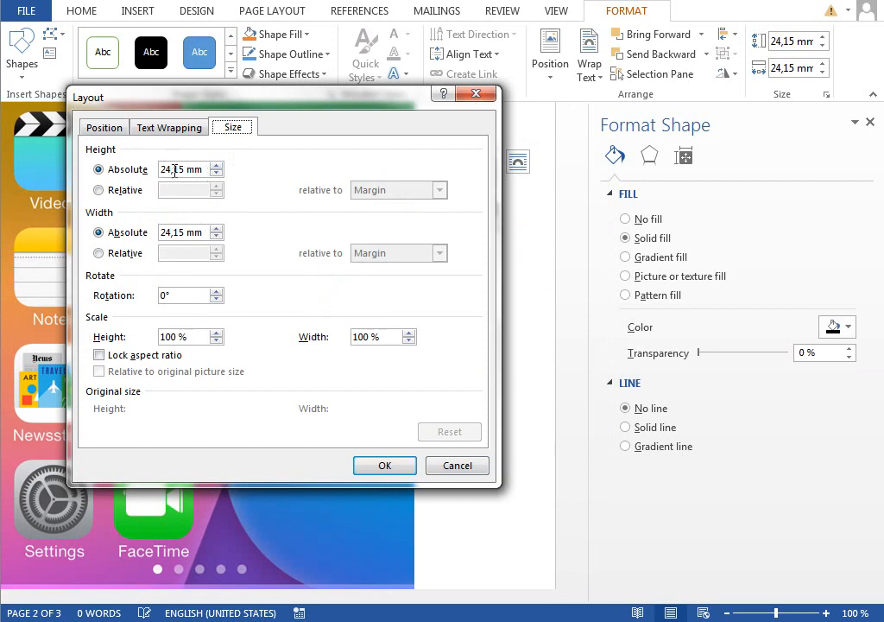
pyautogui.write('24')
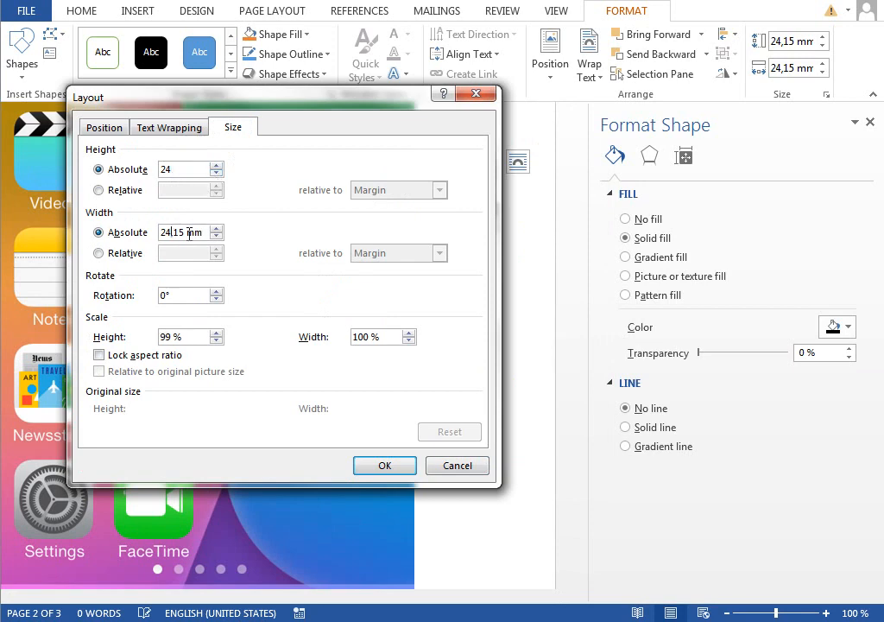
pyautogui.click(384, 465)
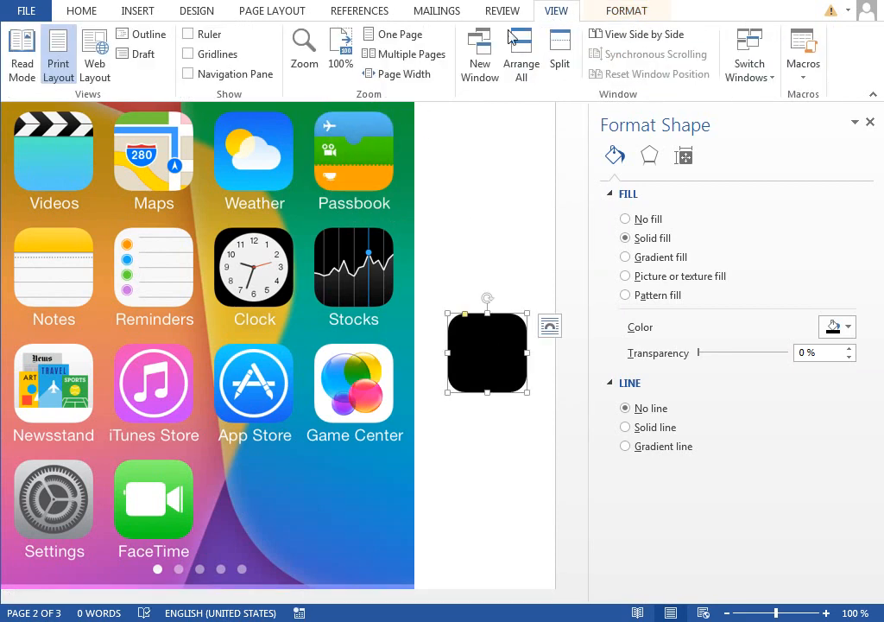
# Set 2 mm horizontal and vertical grid spacing with gridlines displayed
pyautogui.click(271, 10)
pyautogui.write('2')
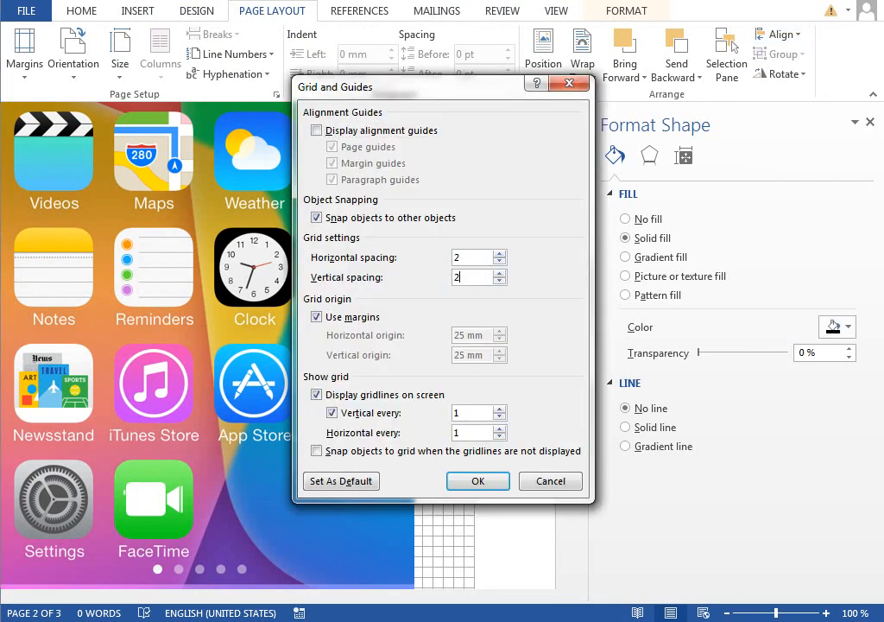
pyautogui.click(477, 481)
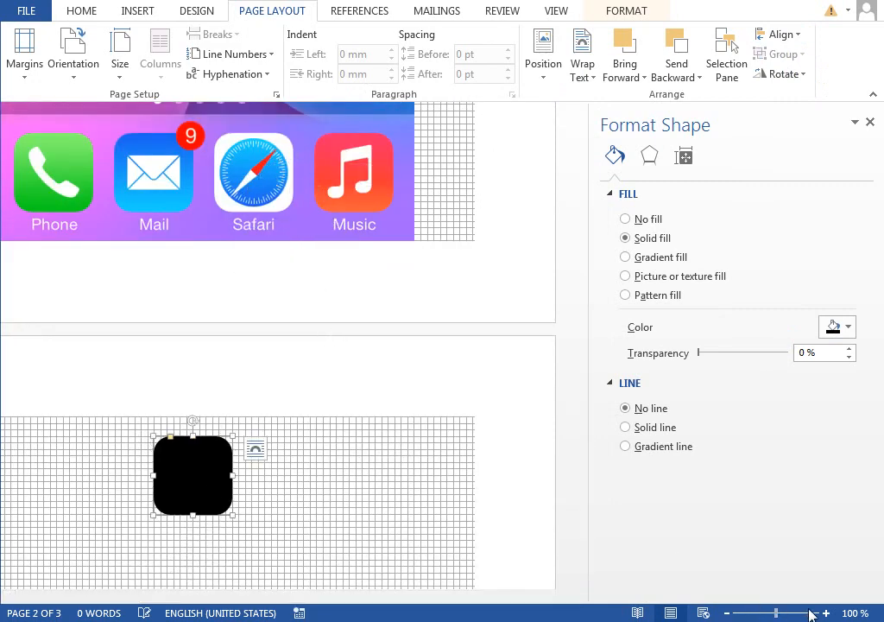
# Zoom in and draw a horizontal line across the middle of the black square
pyautogui.moveTo(786, 612); pyautogui.dragTo(816, 612)
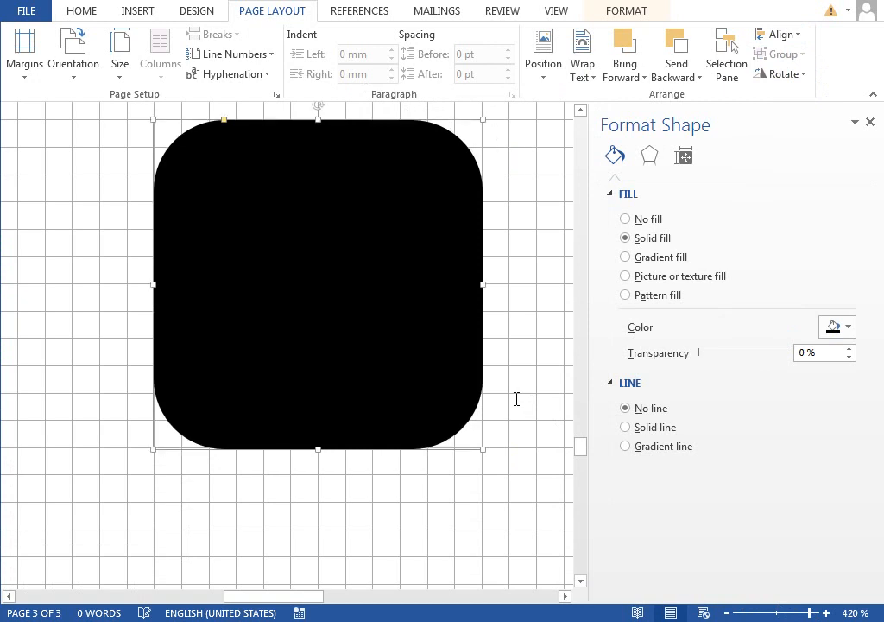
pyautogui.moveTo(318, 285); pyautogui.dragTo(255, 285)
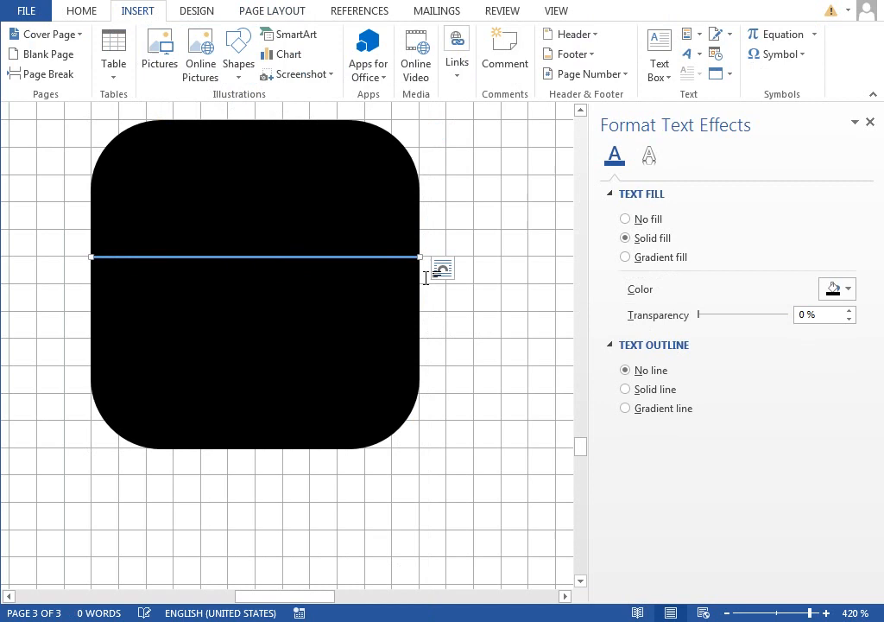
pyautogui.click(81, 11)
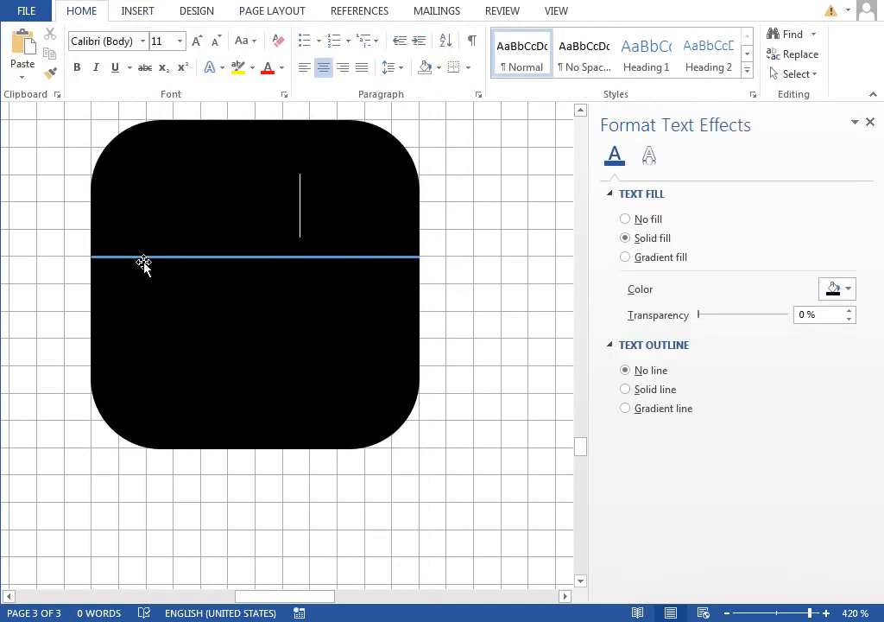